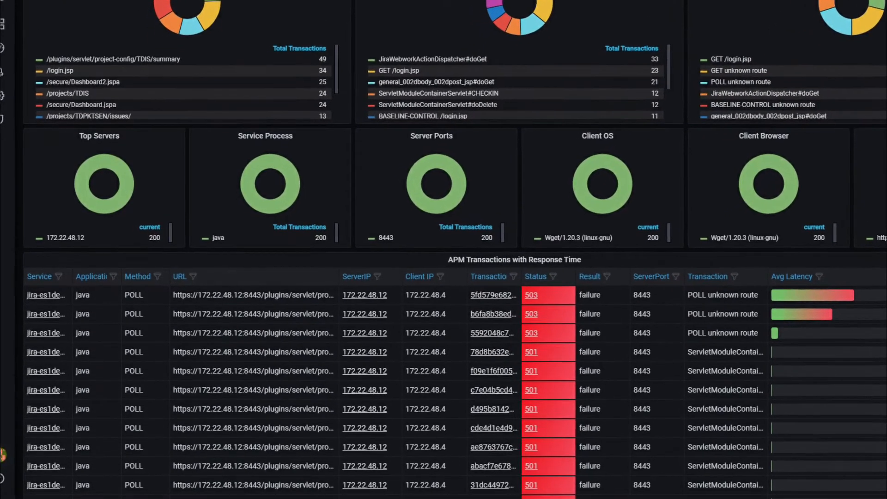
pyautogui.scroll(3)
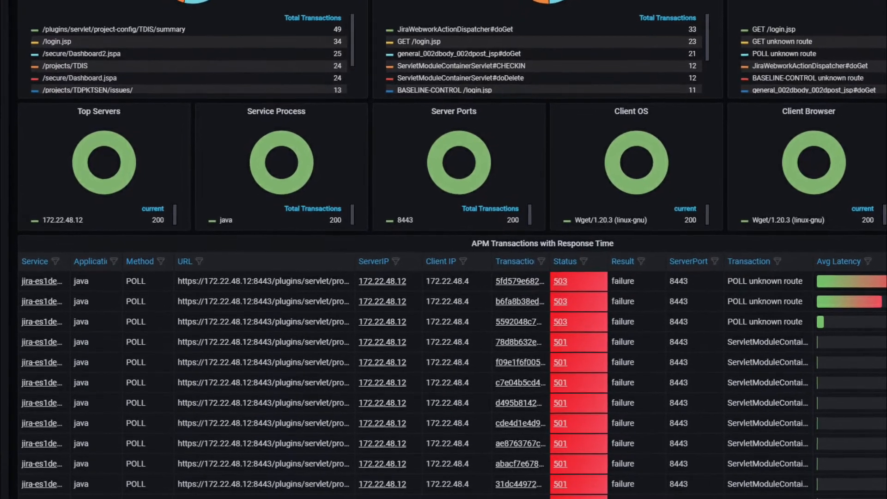
pyautogui.scroll(-3)
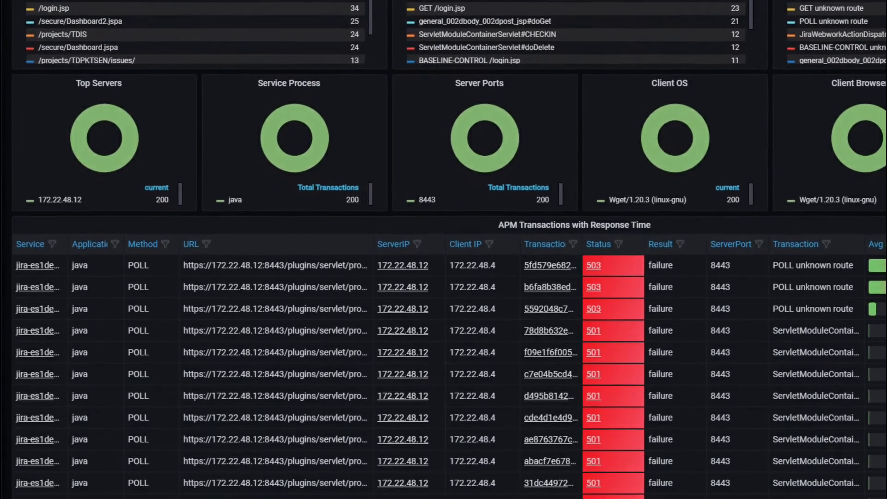